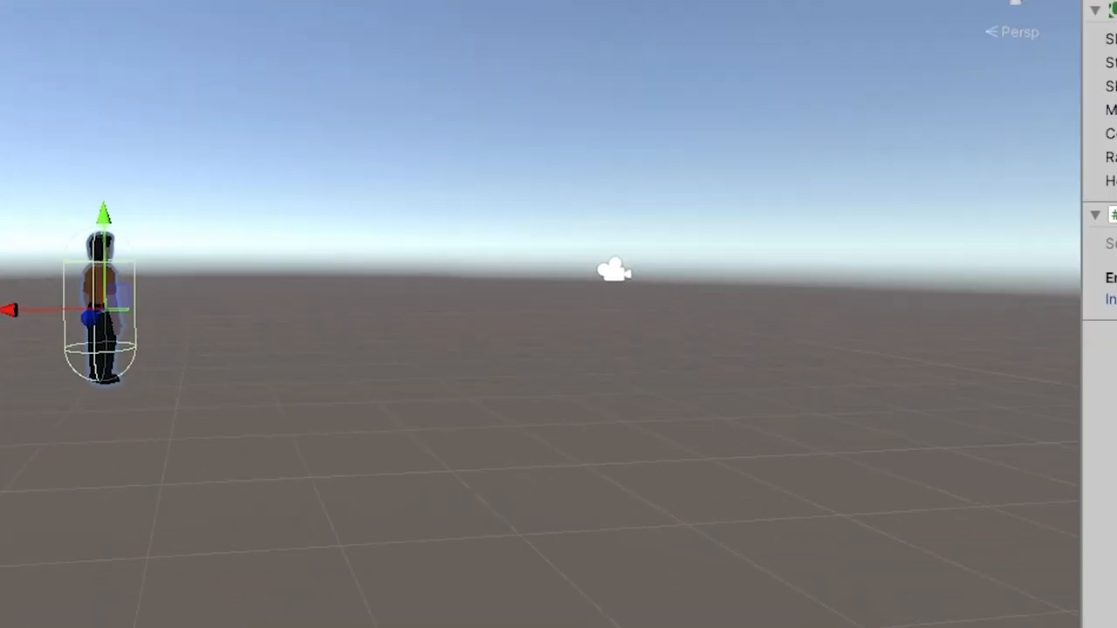
Run the game so the character animates running across the plane, noting 'MOVE DAMMIT'
{"action": "type", "text": "MOVE DAMMIT"}
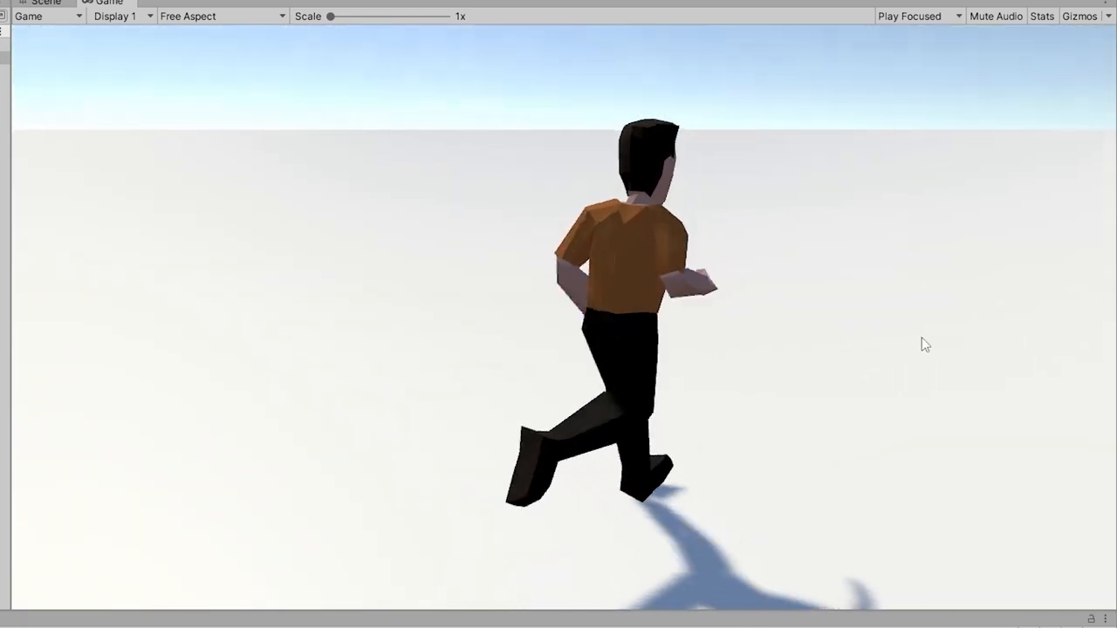
Exit Play mode and show the forest scene from above in the Scene view
{"action": "left_click", "coordinate": [46, 3]}
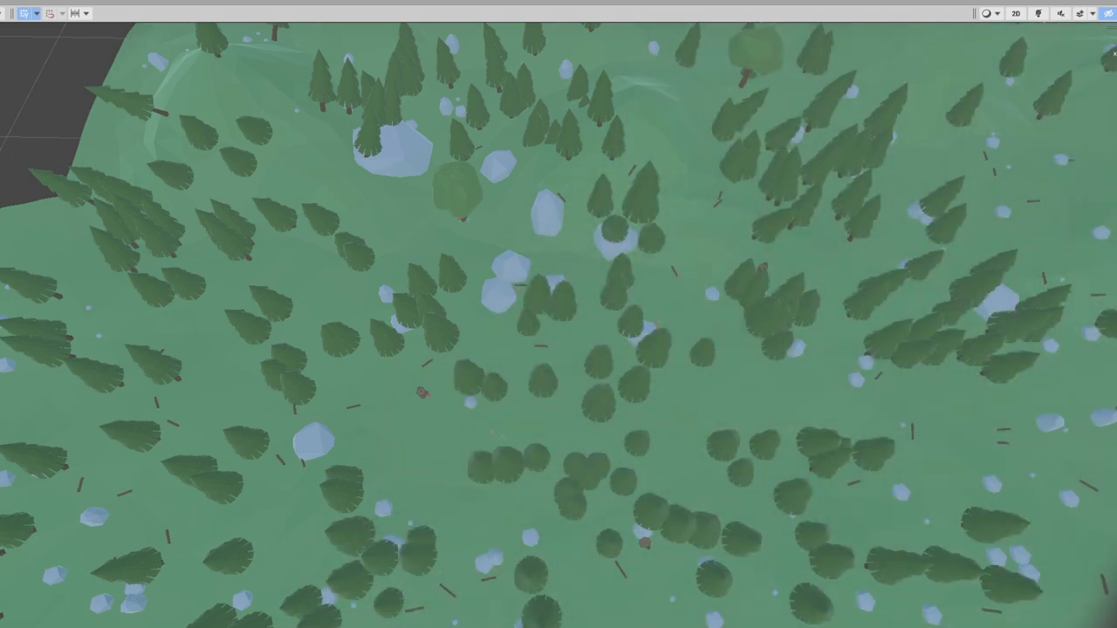
Play the forest scene so the character runs among sunlit trees with long shadows
{"action": "left_click", "coordinate": [527, 12]}
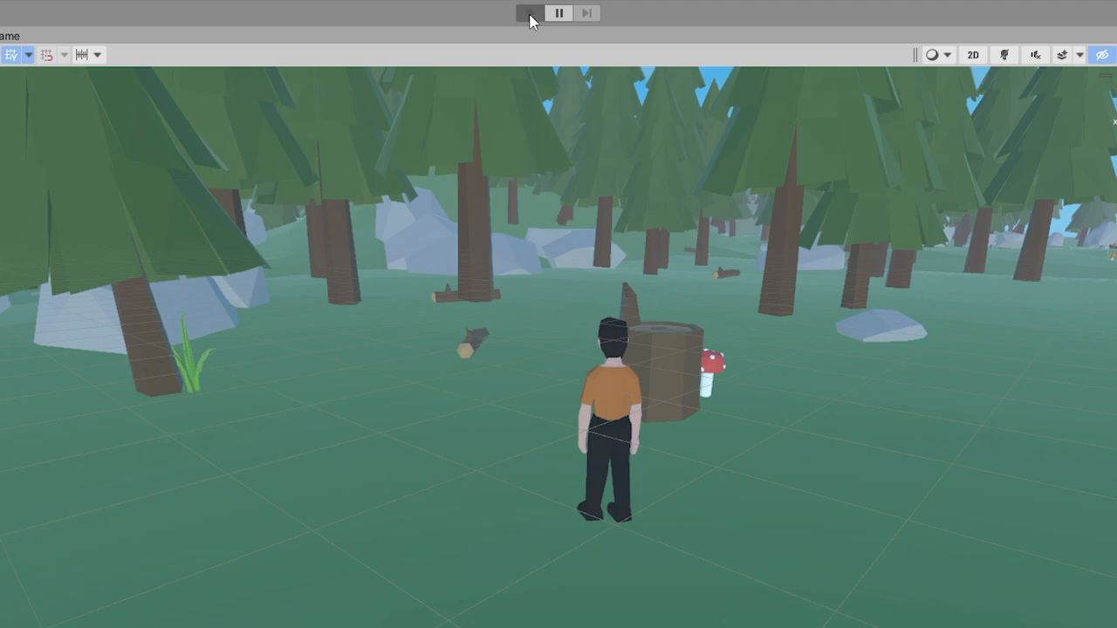
{"action": "left_click", "coordinate": [529, 12]}
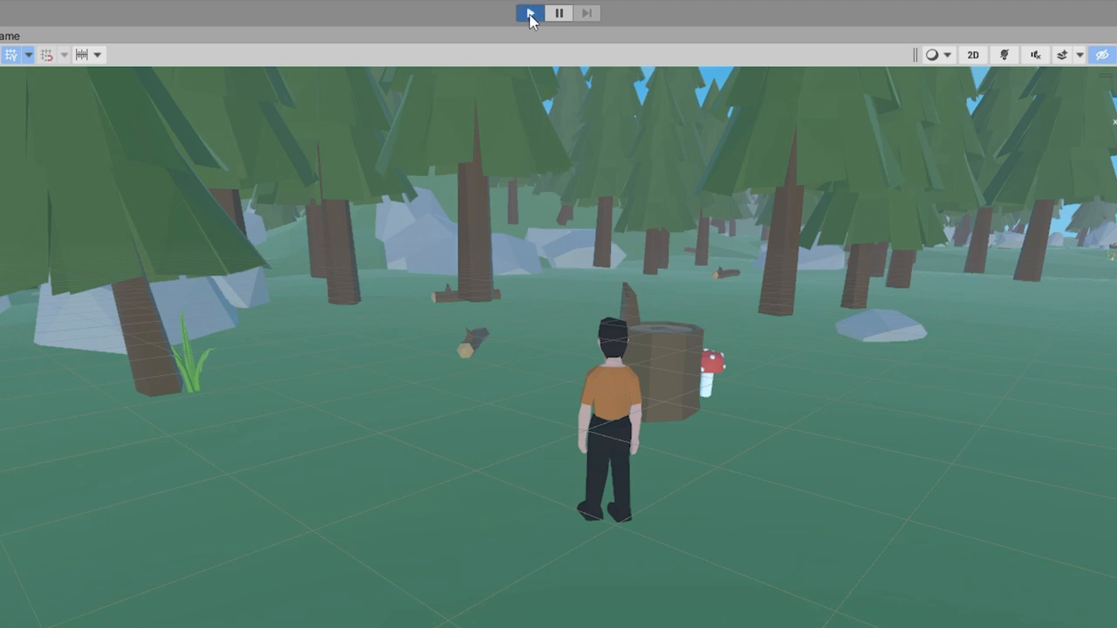
{"action": "left_click", "coordinate": [528, 12]}
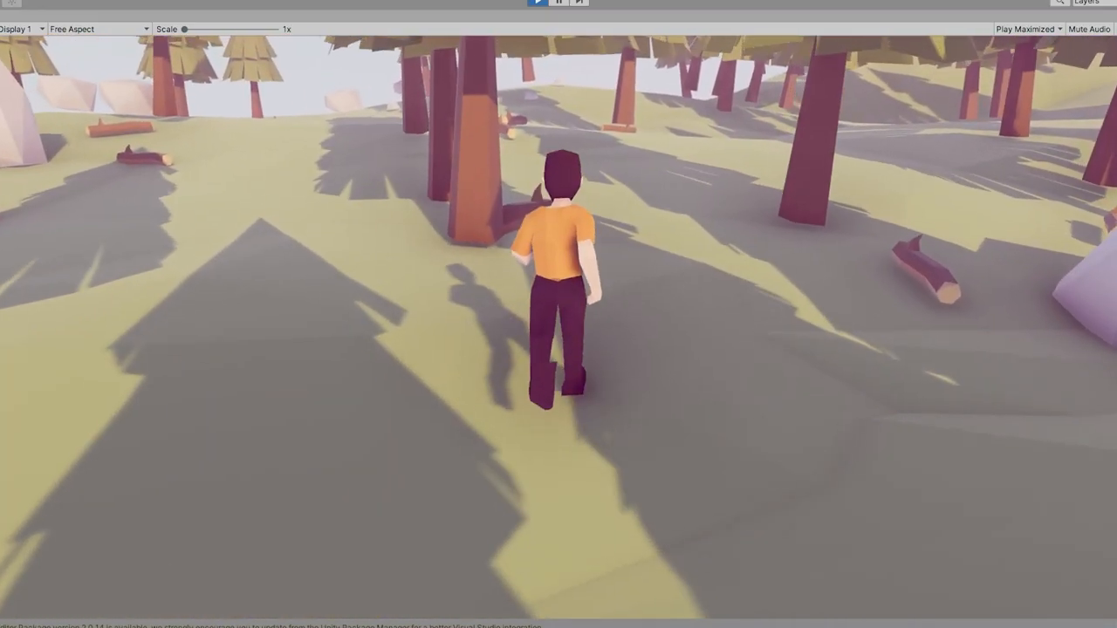